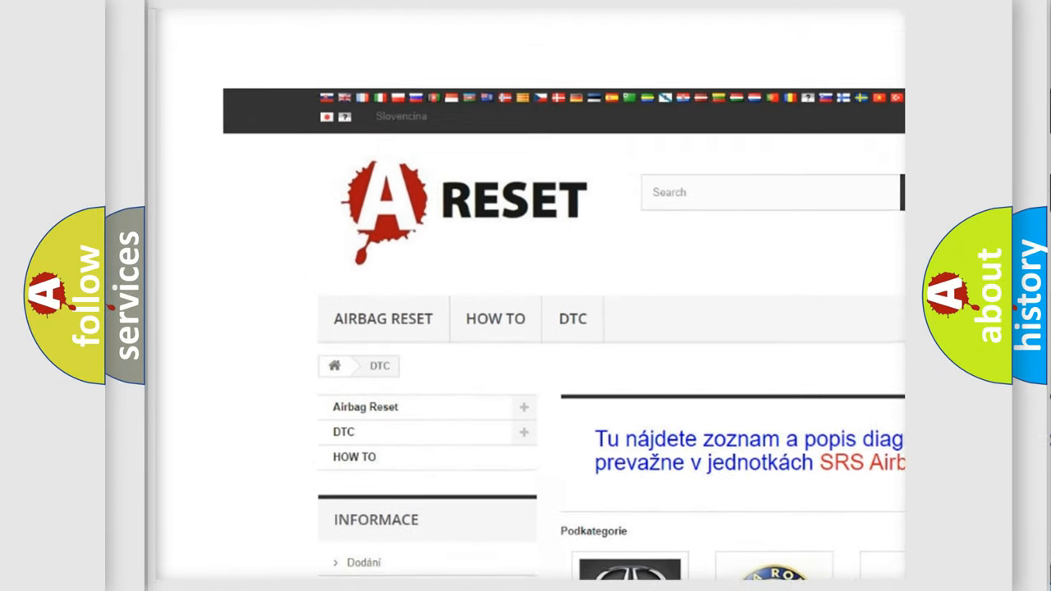
scroll("up", 3)
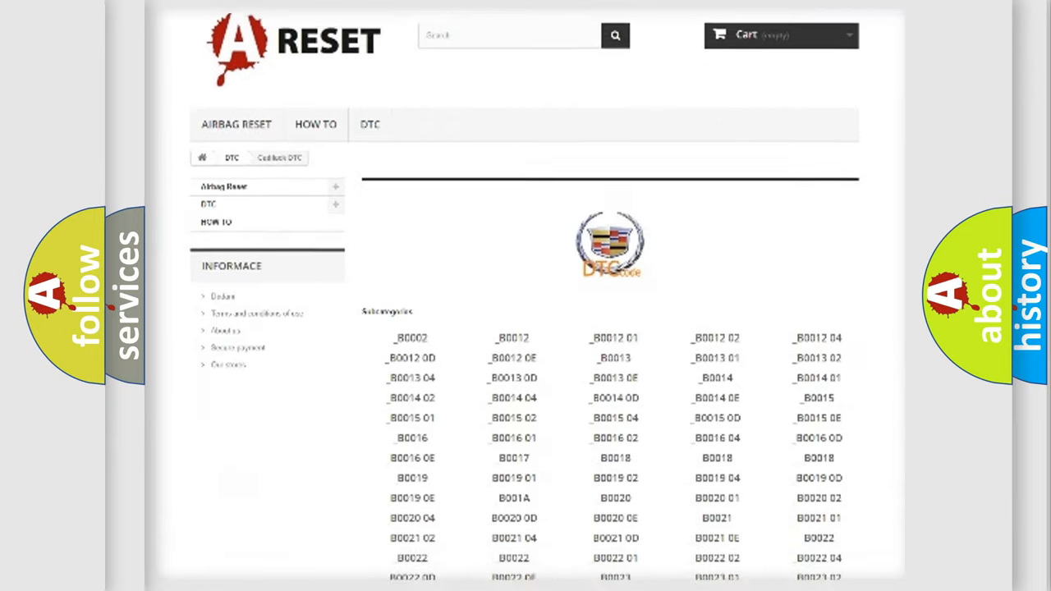
scroll("down", 3)
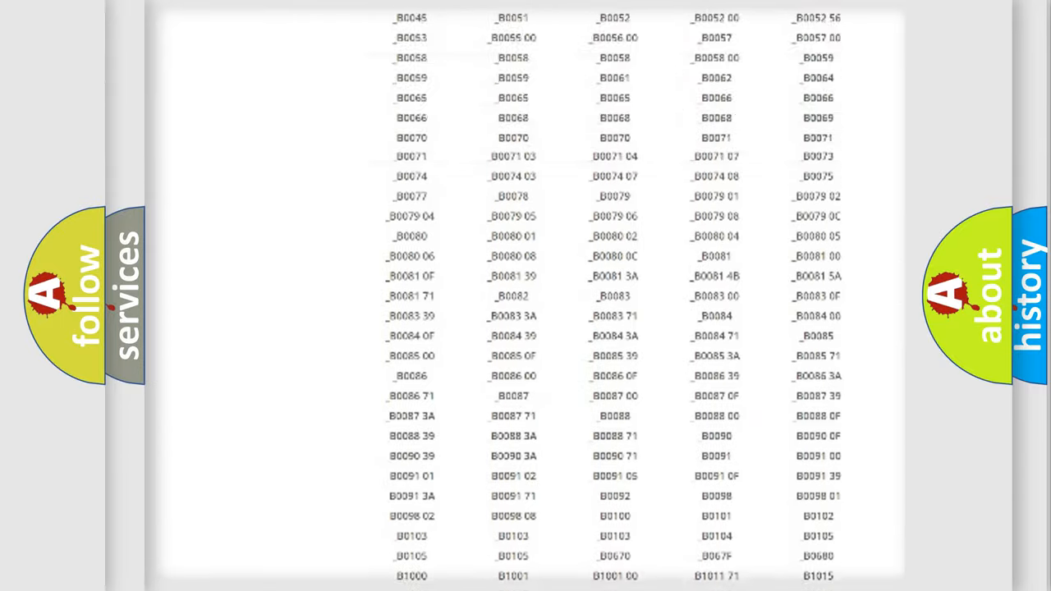
scroll("up", 3)
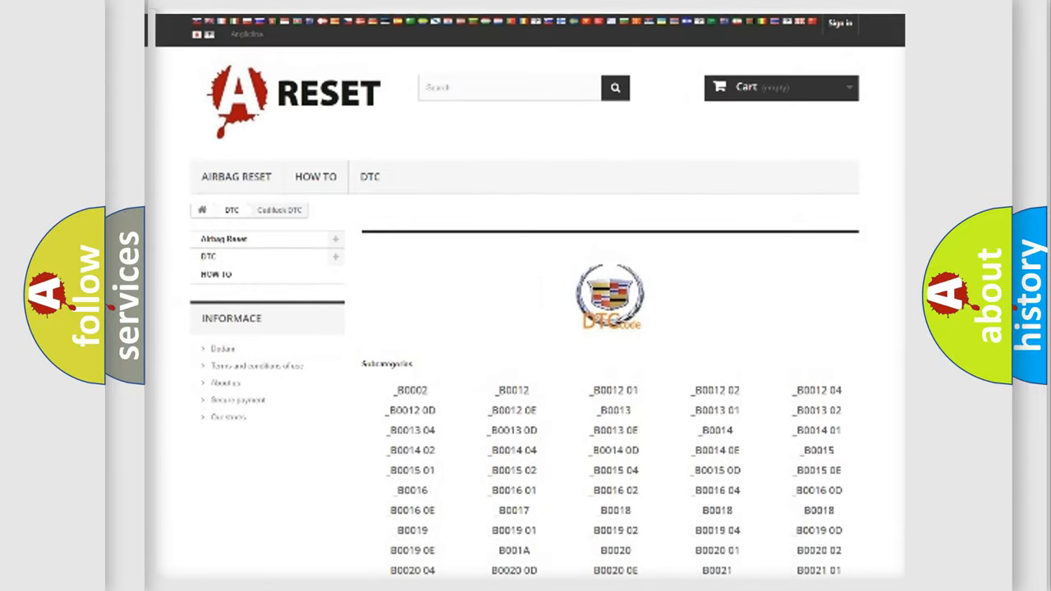